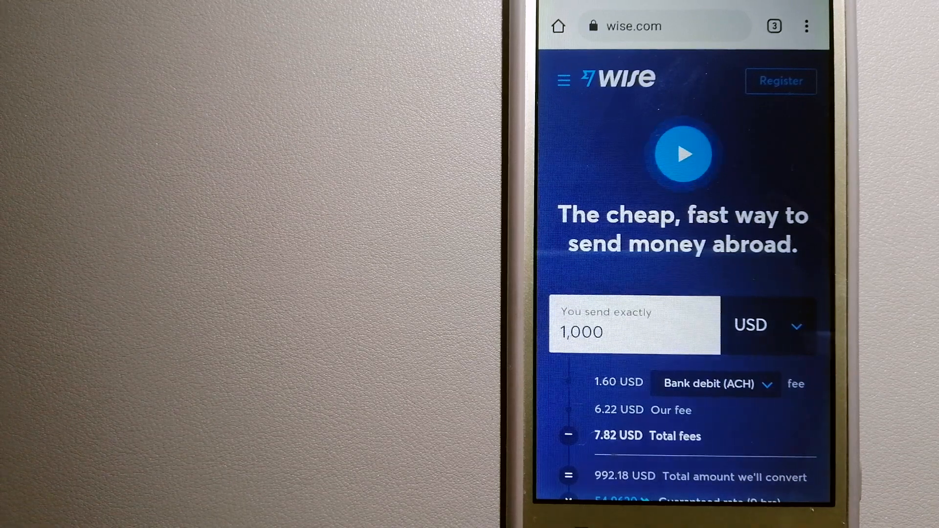
Show the tab switcher with the three open tabs: Wise, TransferGo and XE.
click(773, 25)
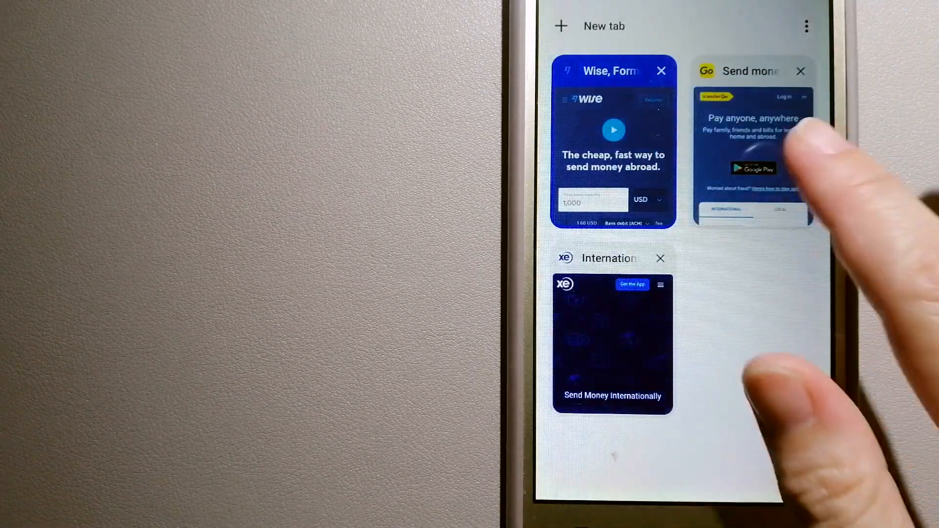